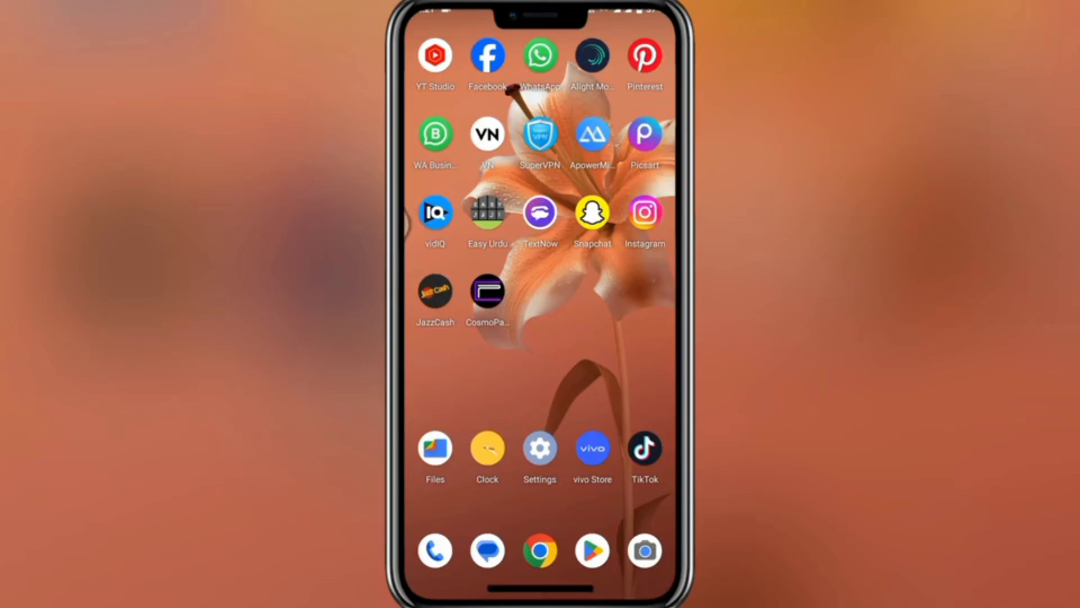
Step: Launch Chrome from the home screen dock
click(592, 550)
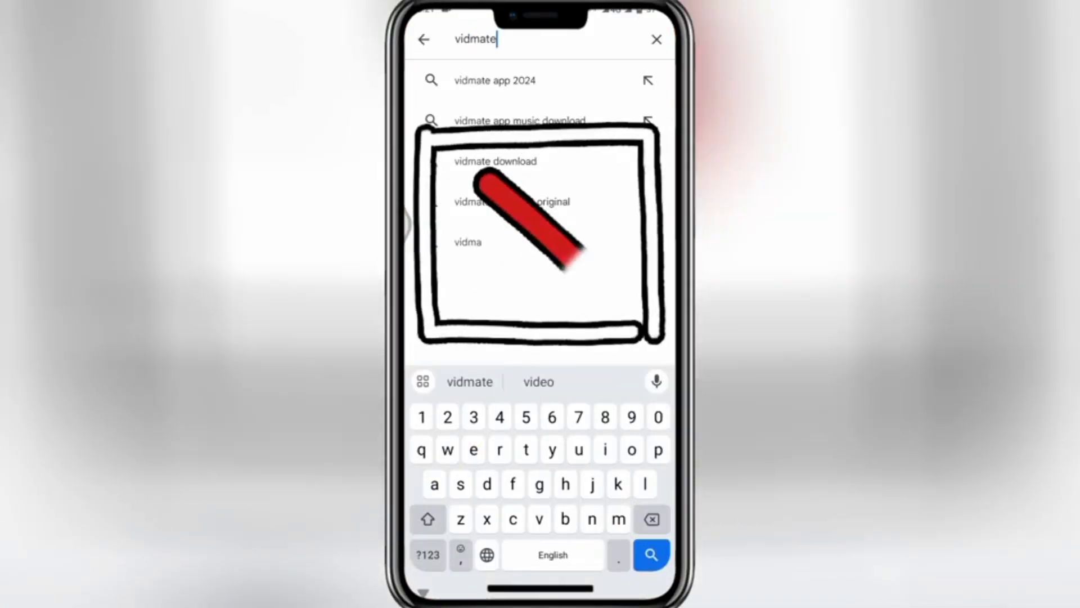
Step: Search 'vidmate download' and open the VidMate – HD Video Downloader result
click(650, 554)
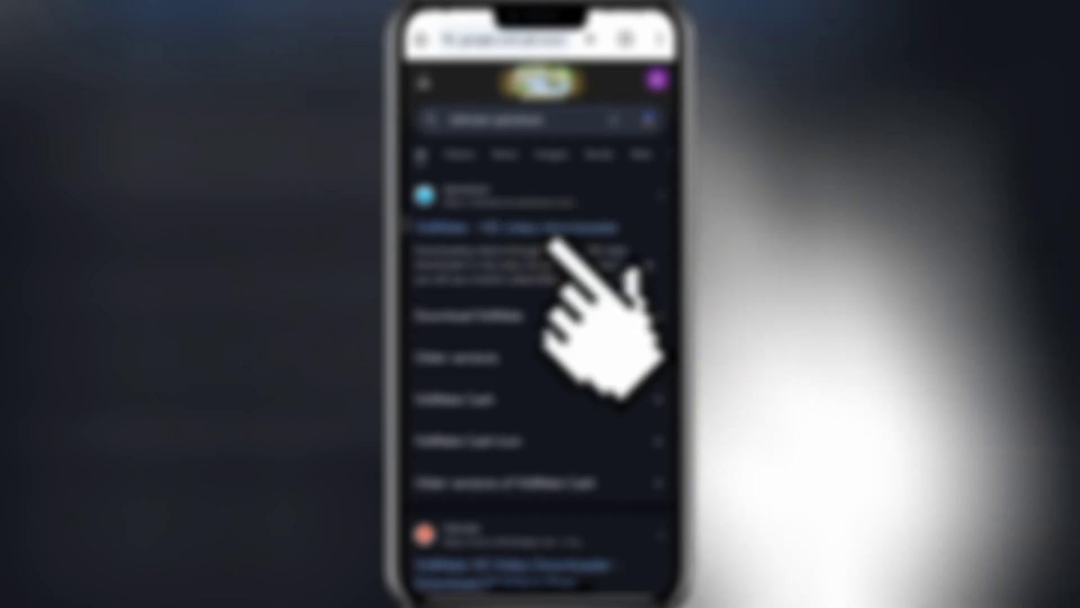
click(503, 227)
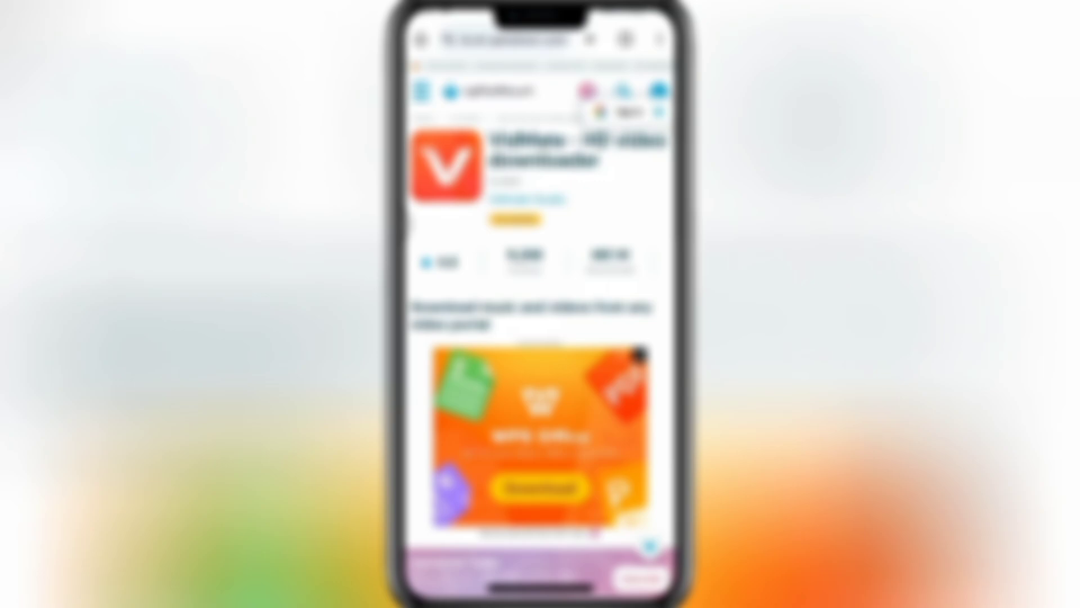
Step: Download the VidMate APK, accepting the 'File might be harmful' warning
scroll(down, 3)
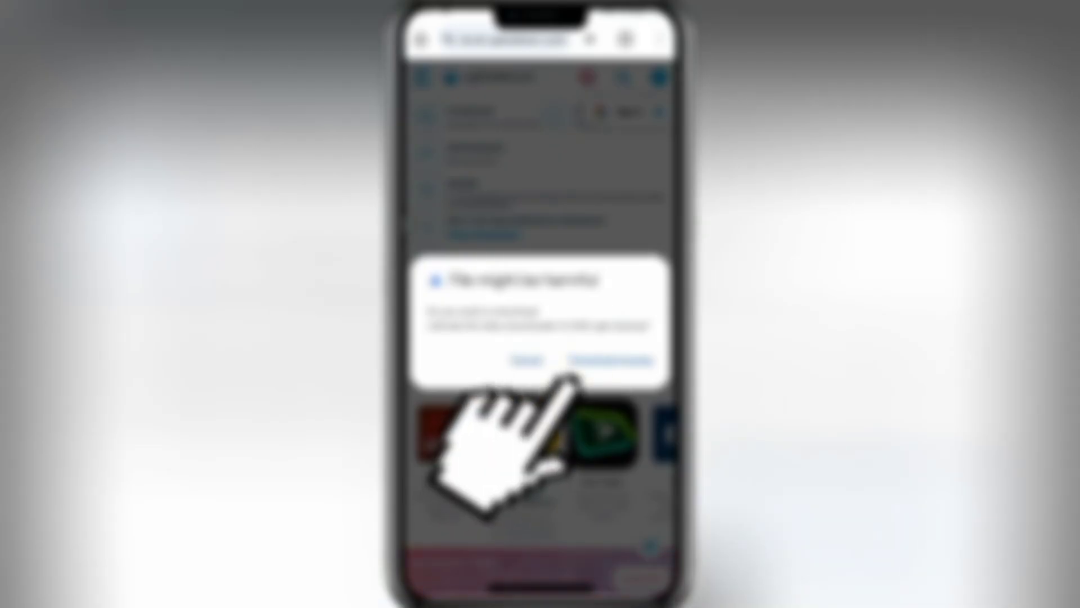
click(608, 361)
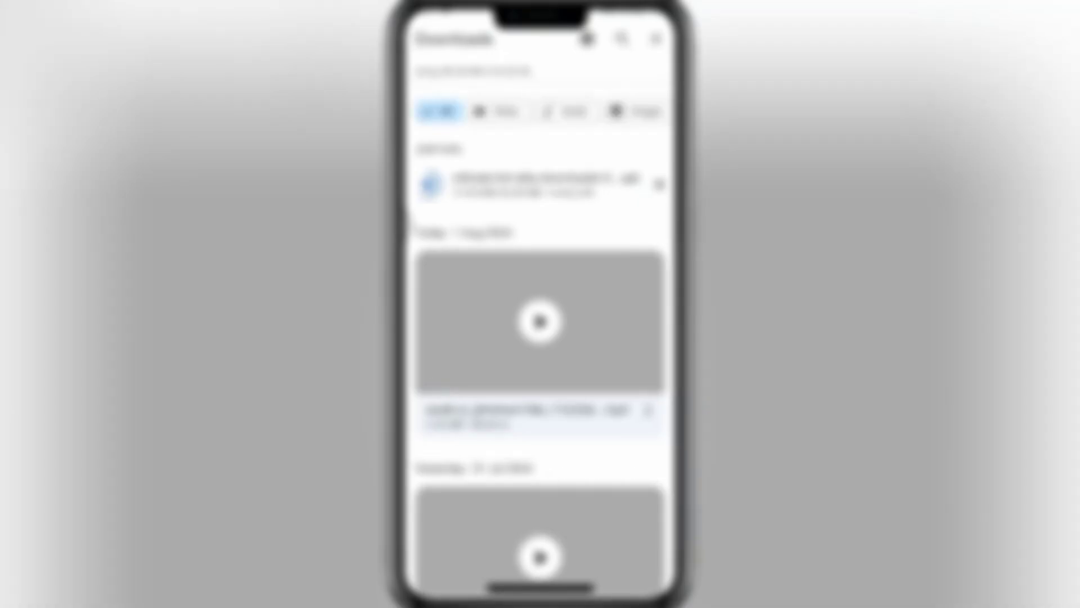